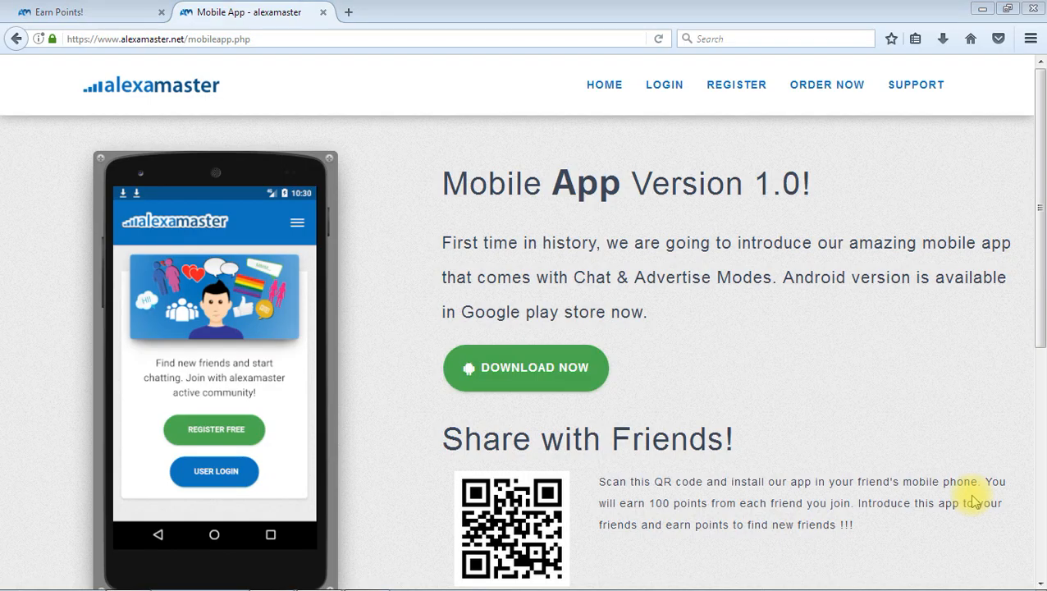
mouse_move(933, 453)
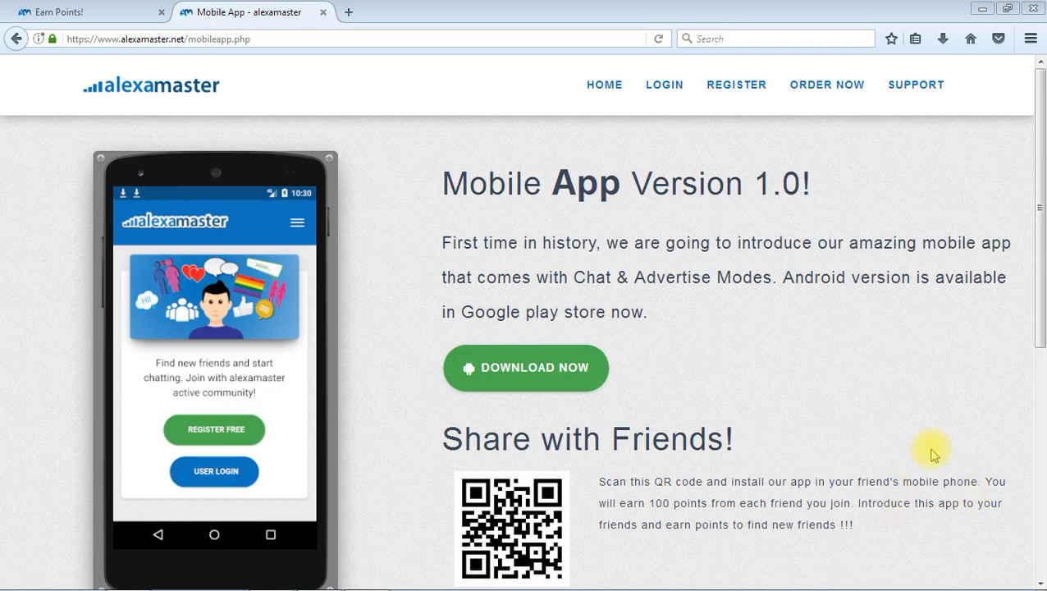
mouse_move(827, 355)
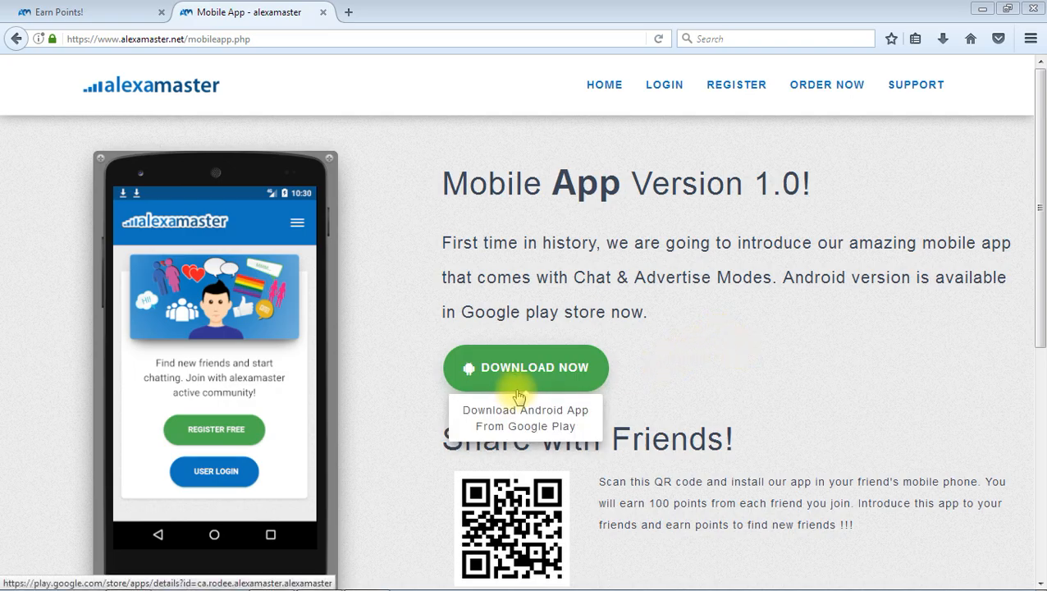
mouse_move(791, 353)
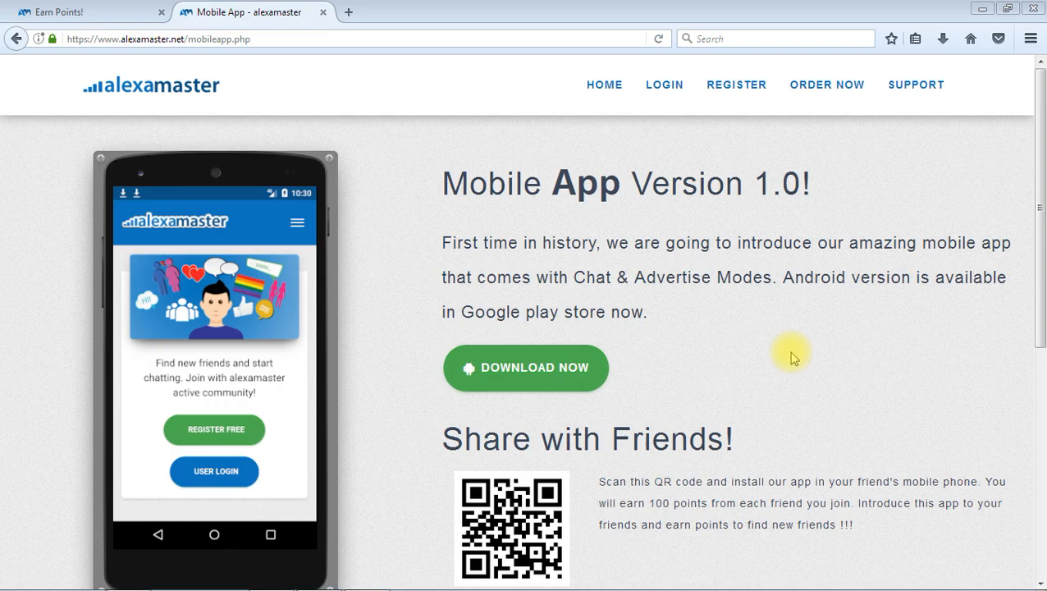
mouse_move(671, 340)
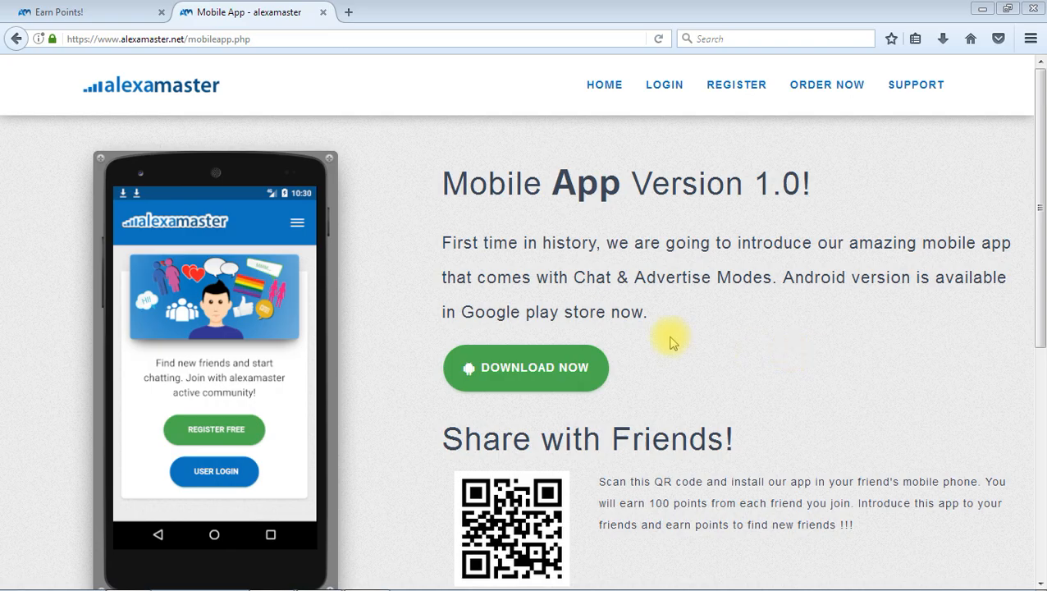
mouse_move(621, 259)
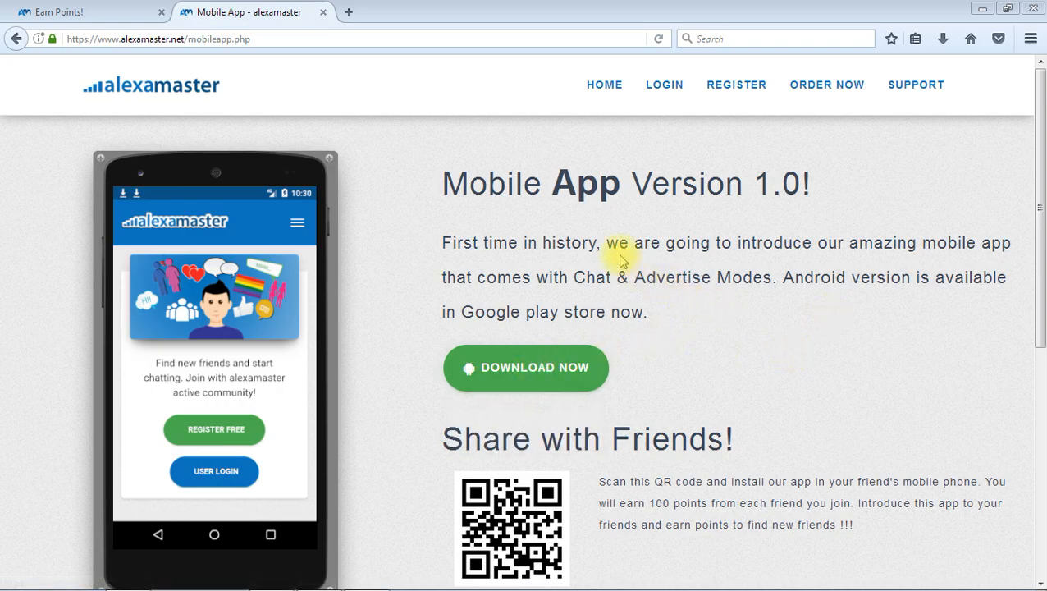
mouse_move(636, 238)
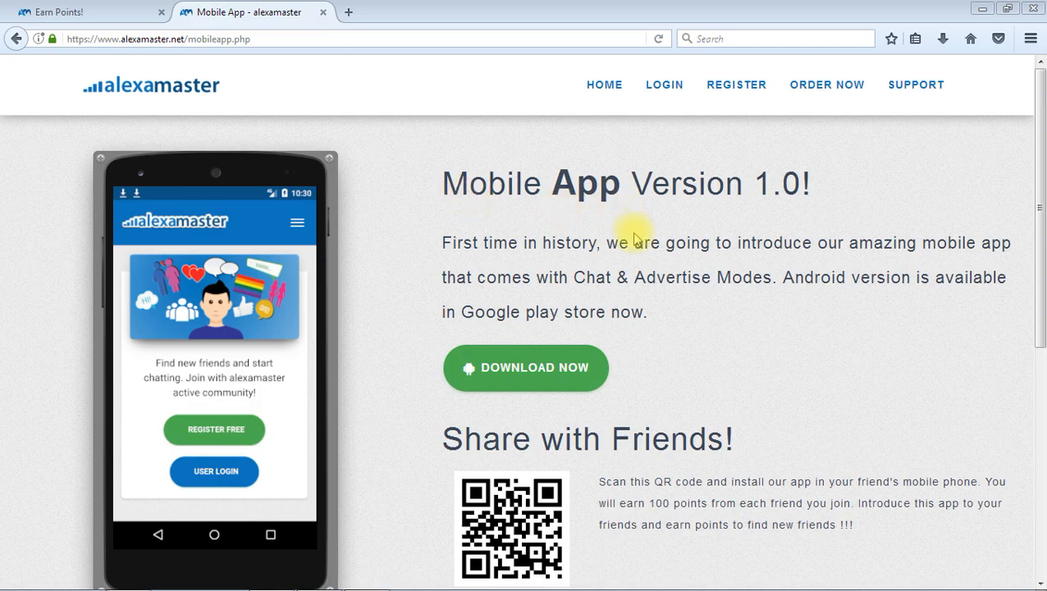
mouse_move(696, 211)
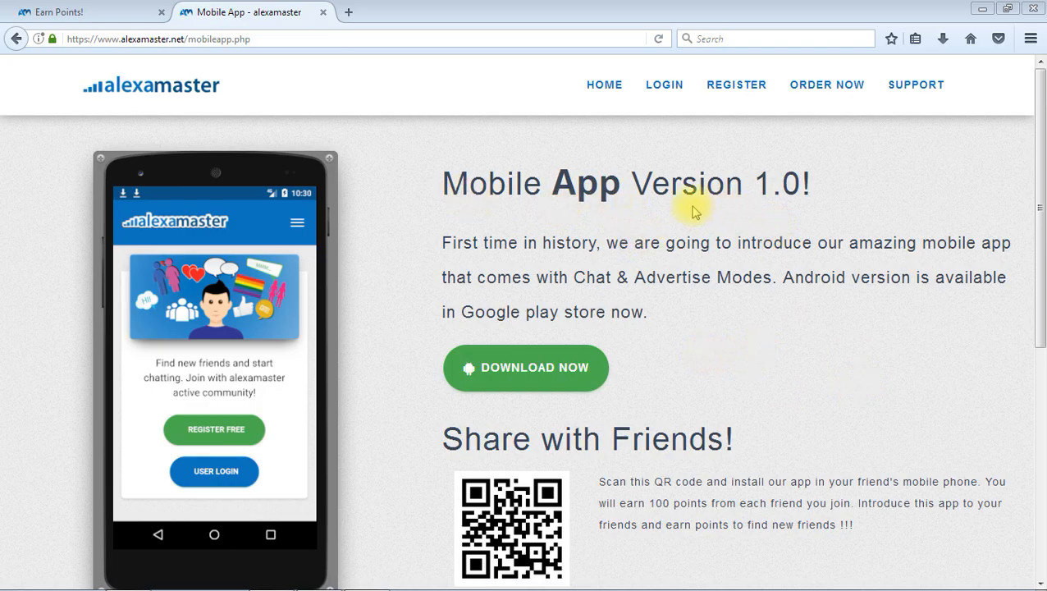
mouse_move(853, 499)
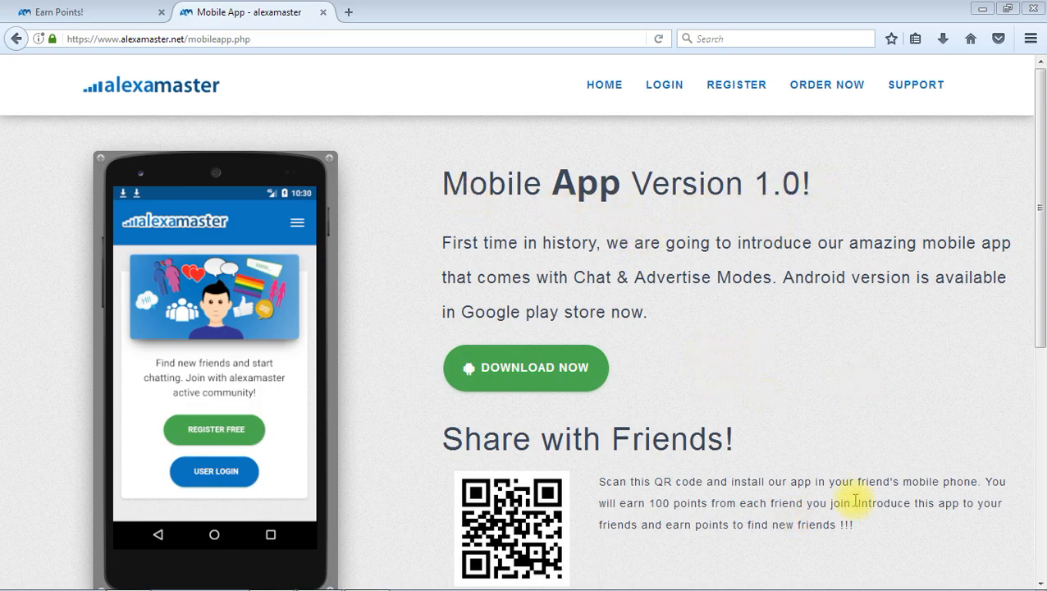
Follow the Download Now link to the alexamaster Android app's Google Play listing
scroll(down, 3)
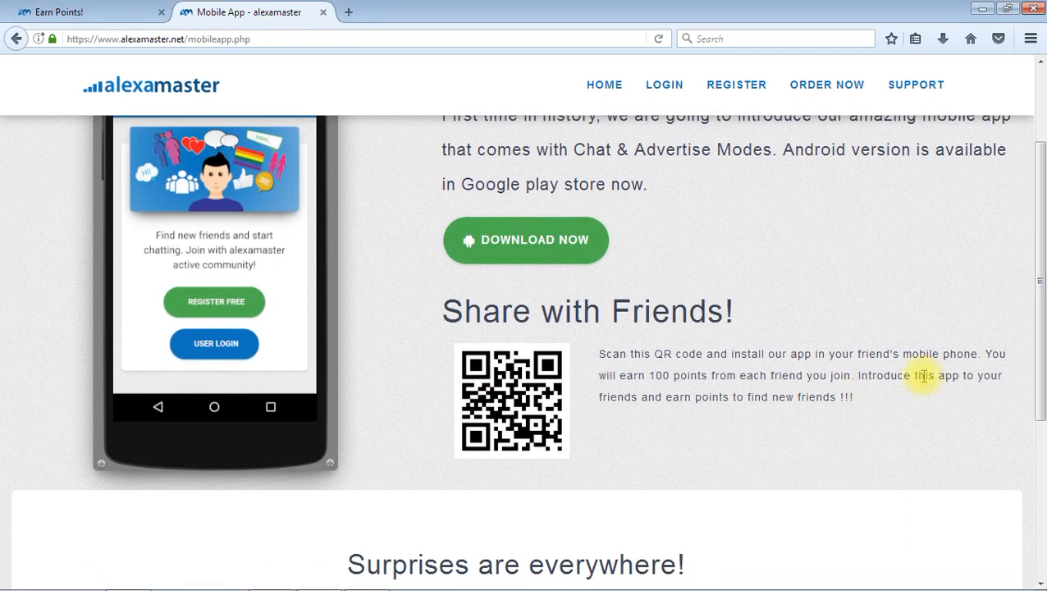
mouse_move(703, 440)
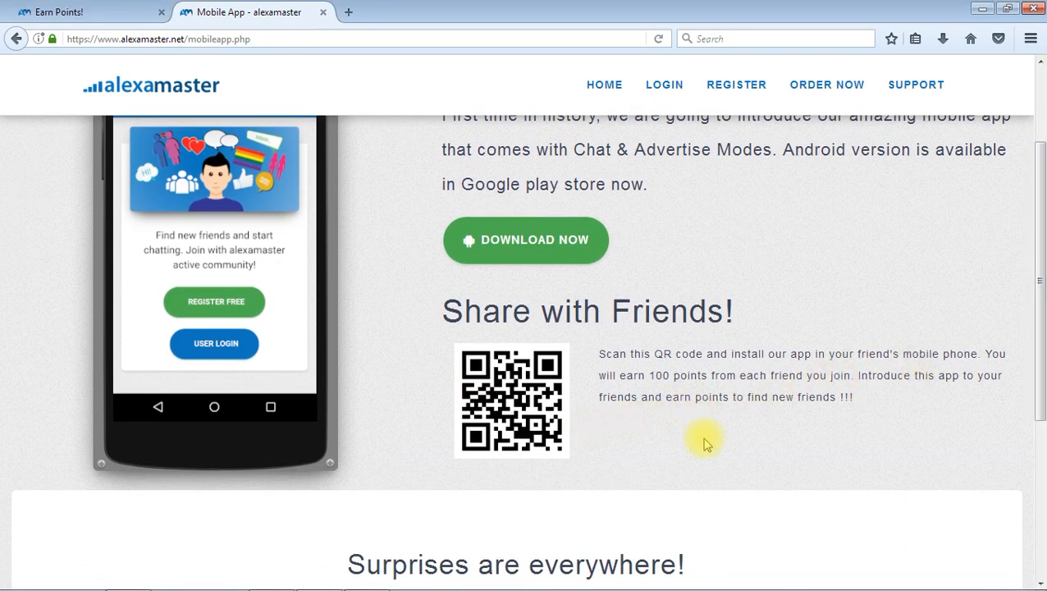
scroll(down, 3)
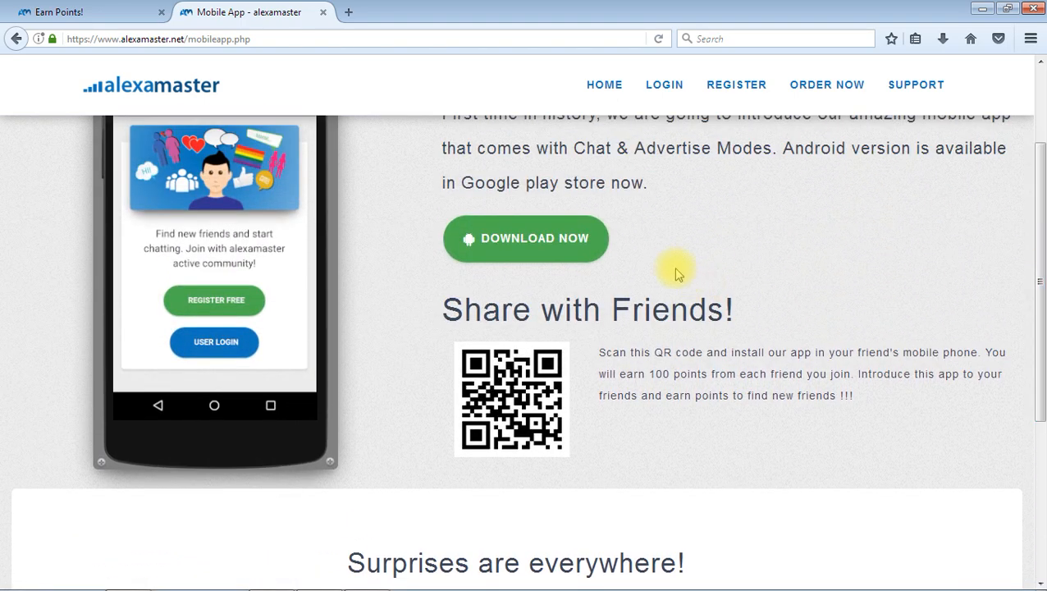
scroll(up, 3)
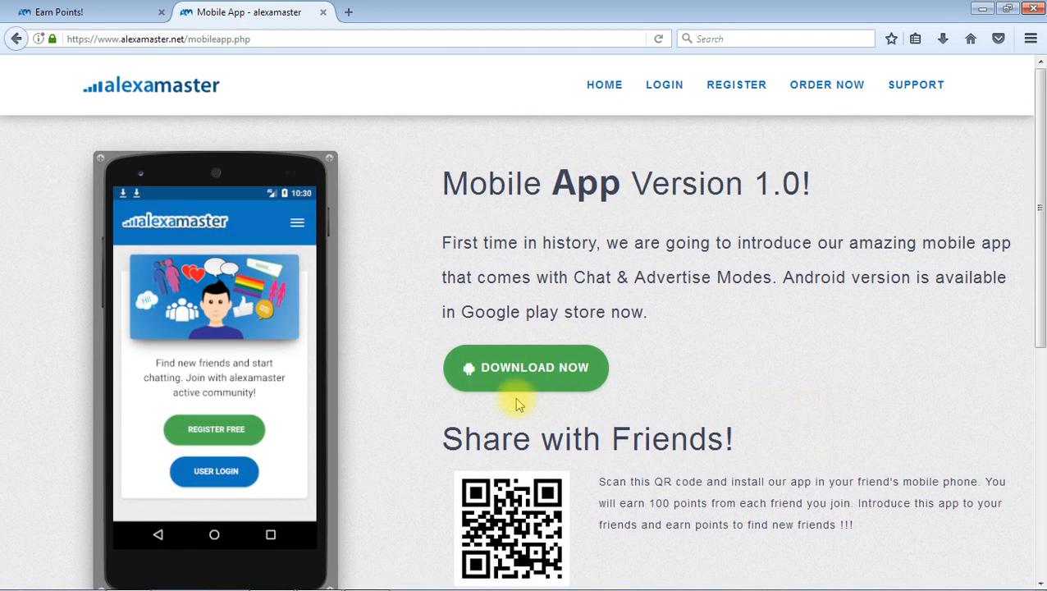
click(525, 367)
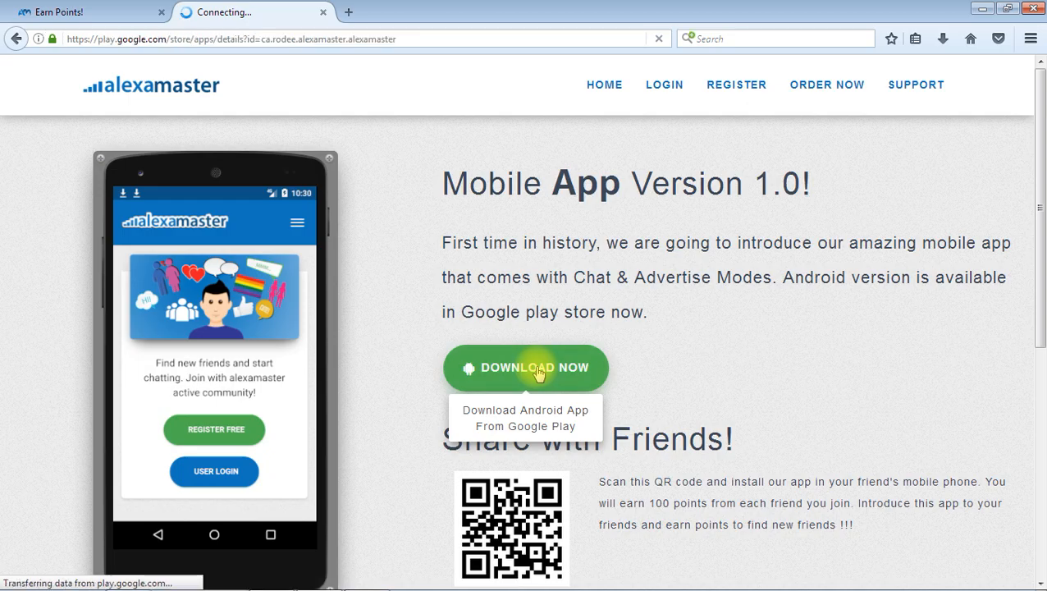
Advance the listing's screenshot carousel to show the tablet screenshots
click(525, 368)
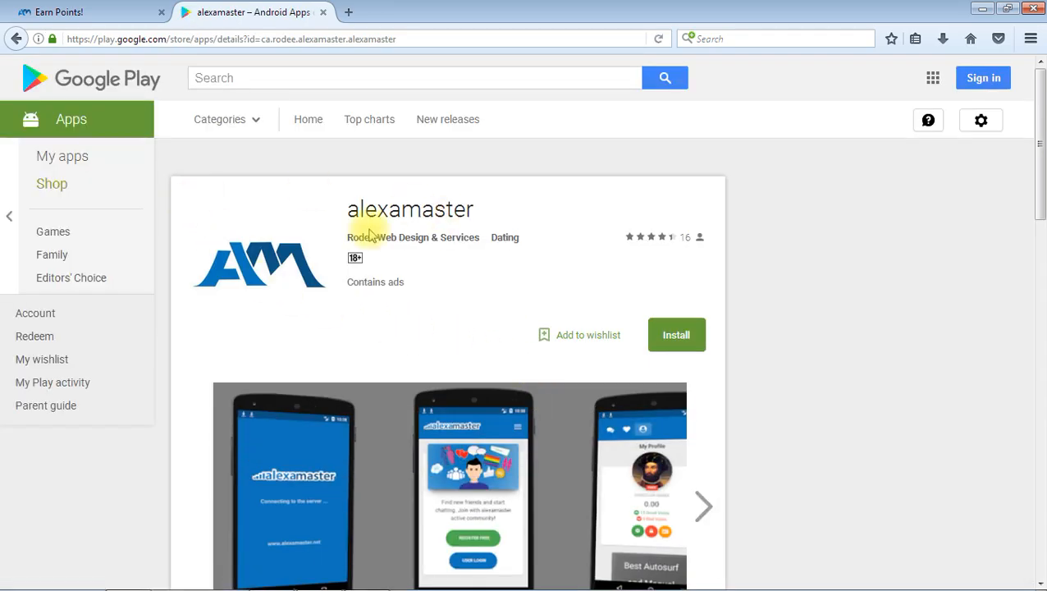
scroll(down, 3)
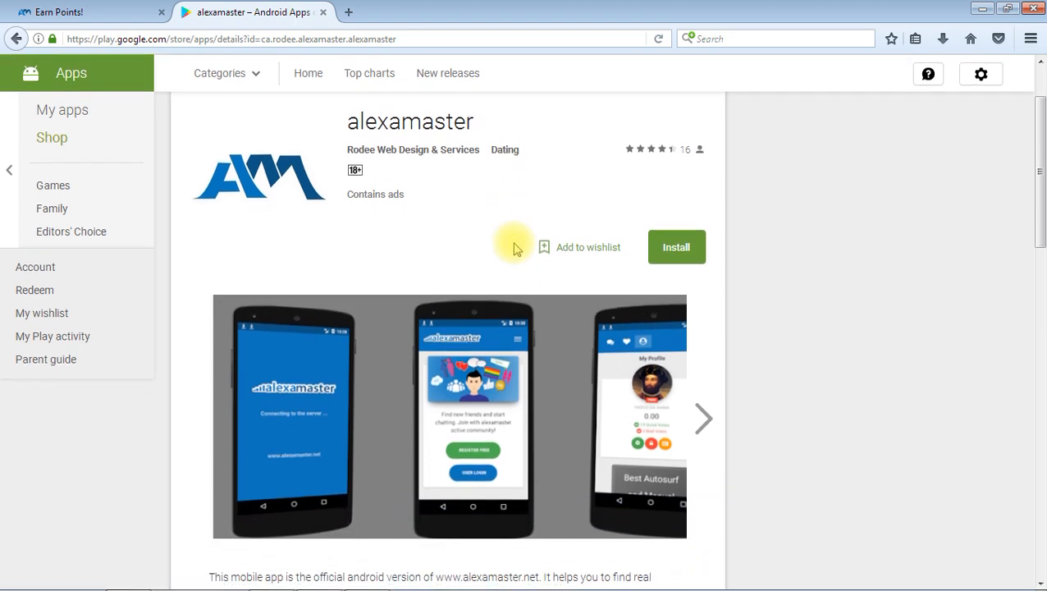
scroll(down, 3)
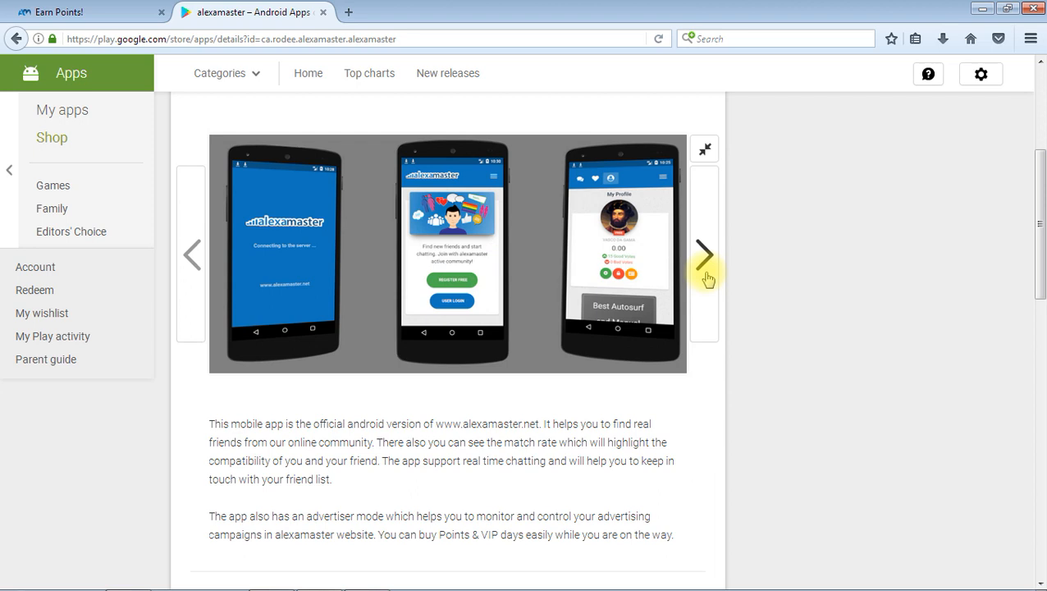
click(704, 253)
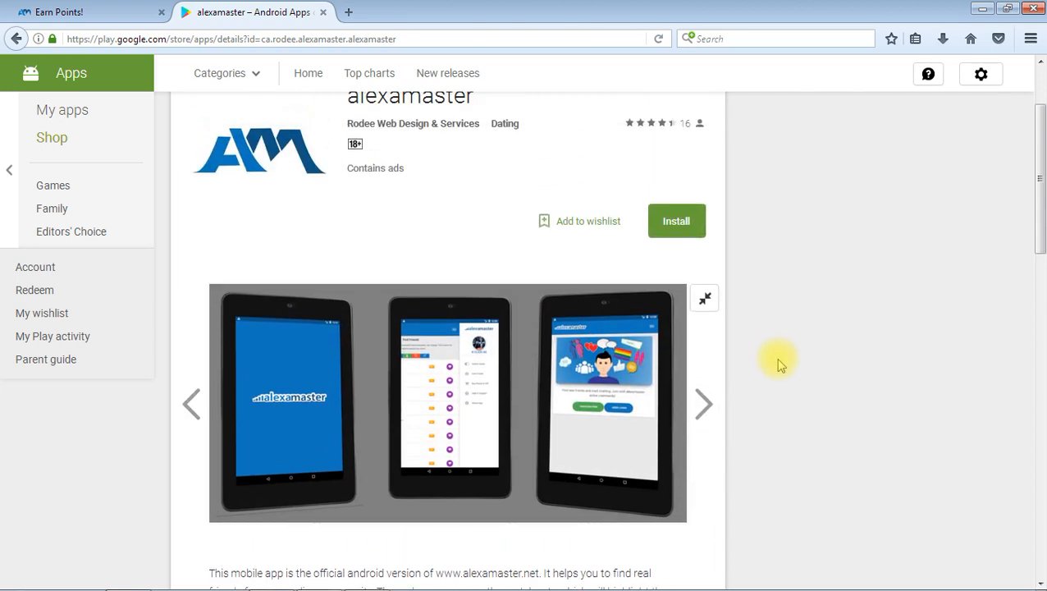
scroll(down, 3)
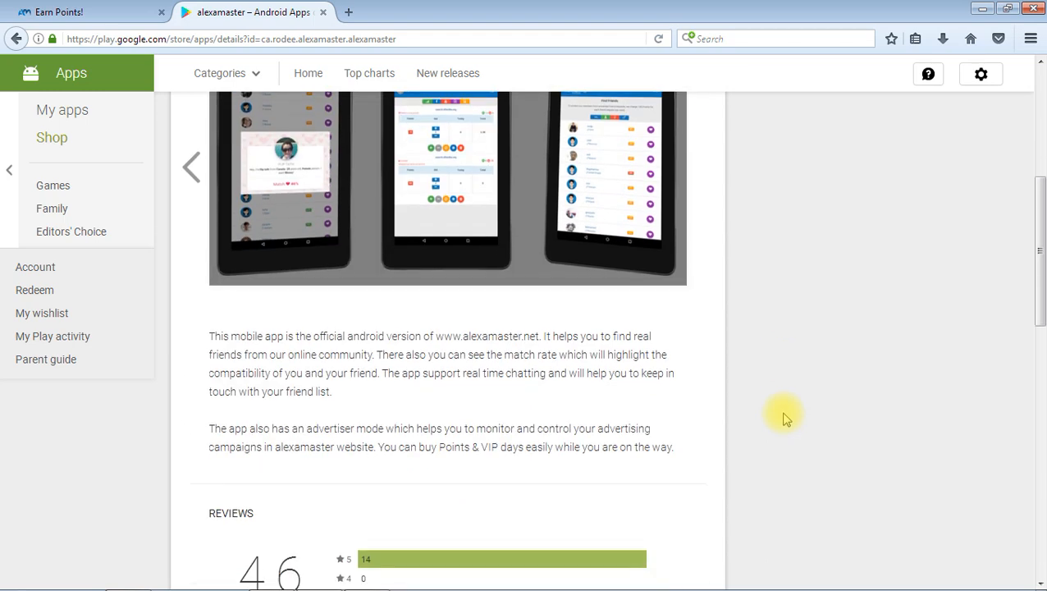
scroll(down, 3)
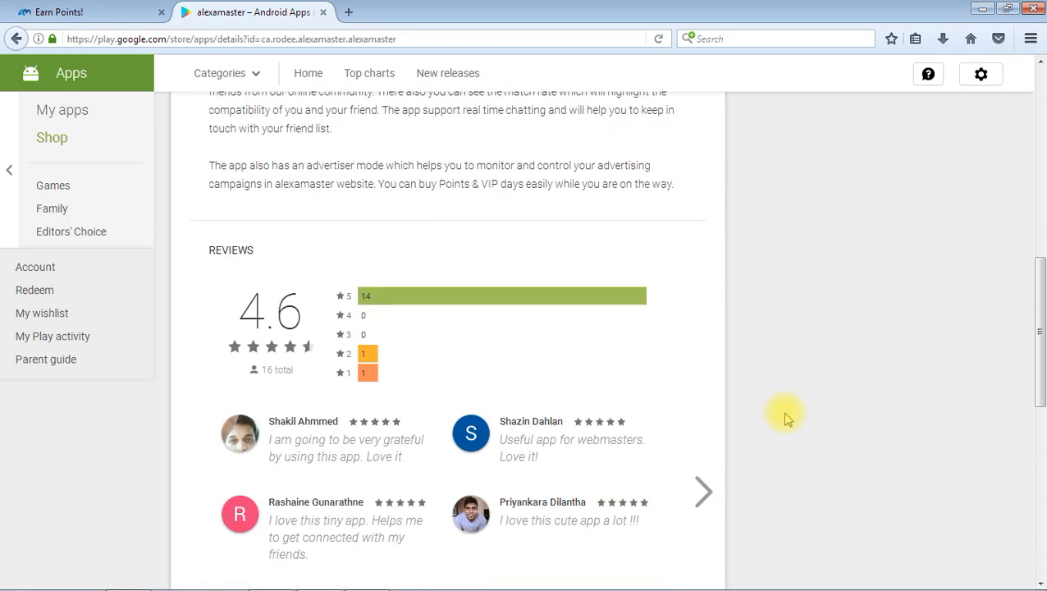
scroll(down, 3)
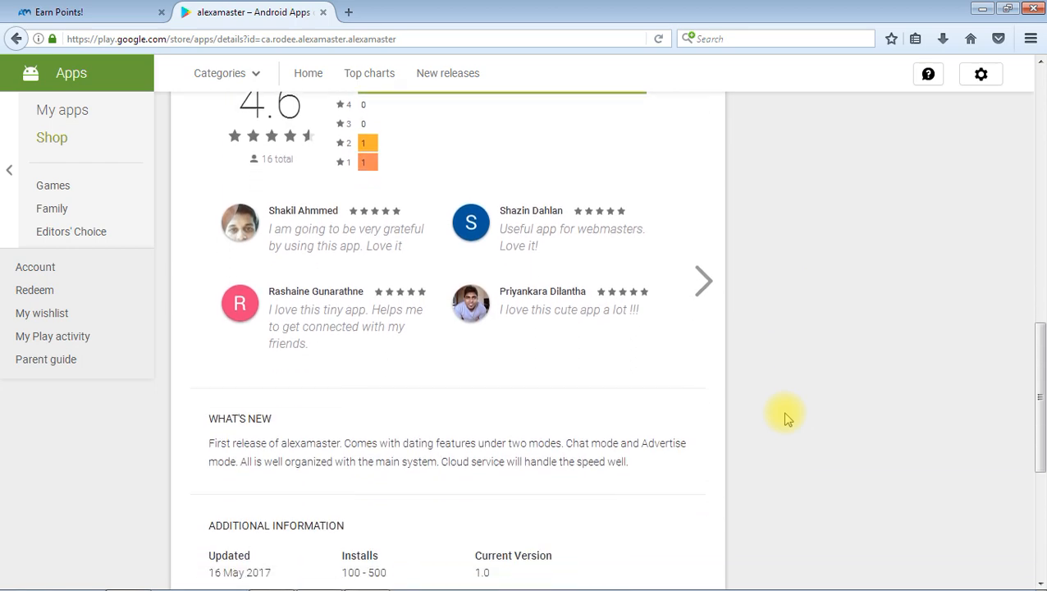
scroll(down, 3)
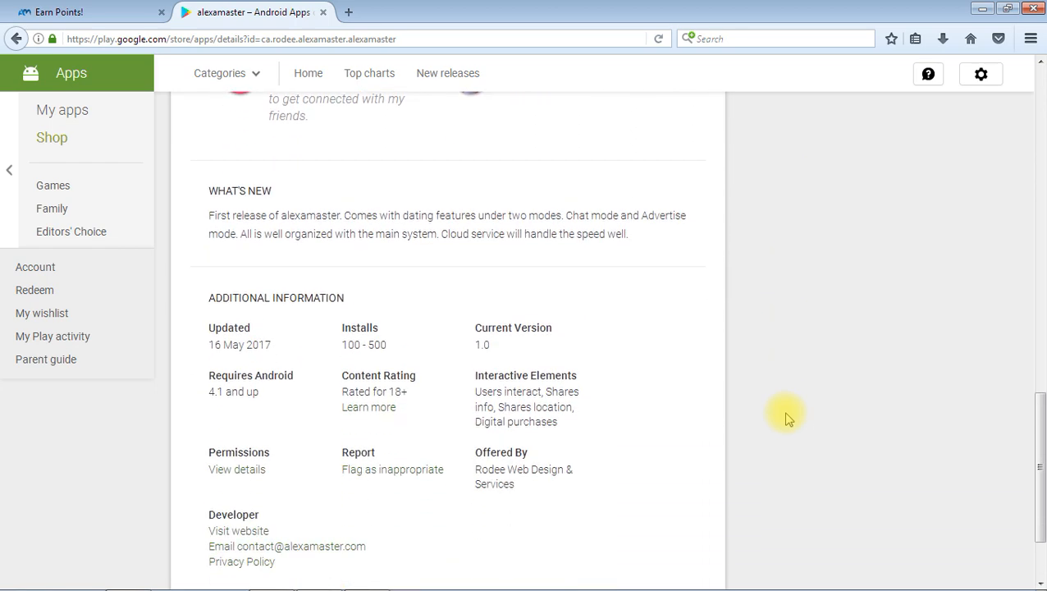
scroll(down, 3)
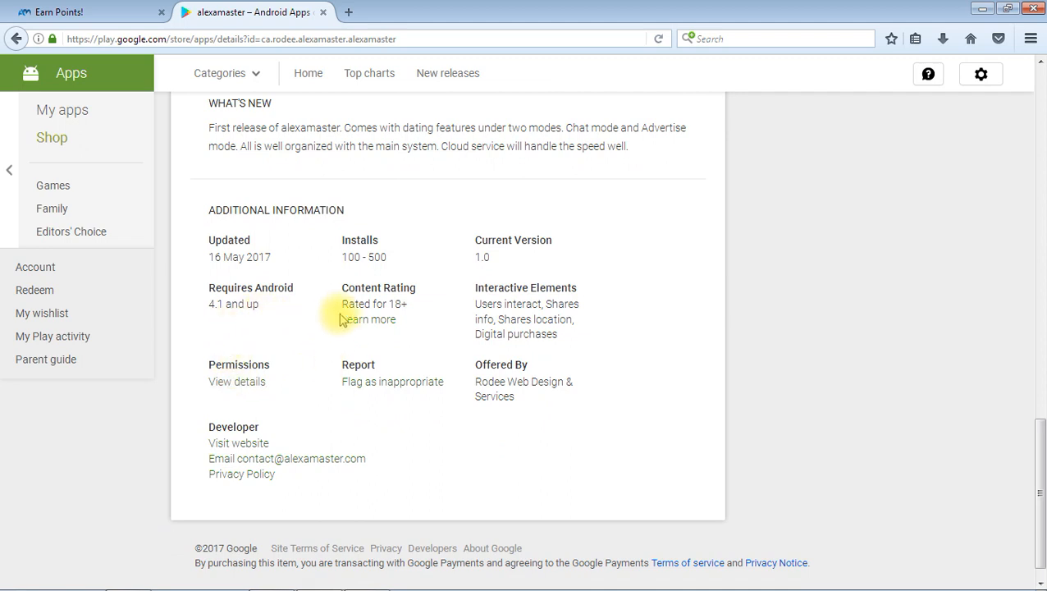
scroll(down, 3)
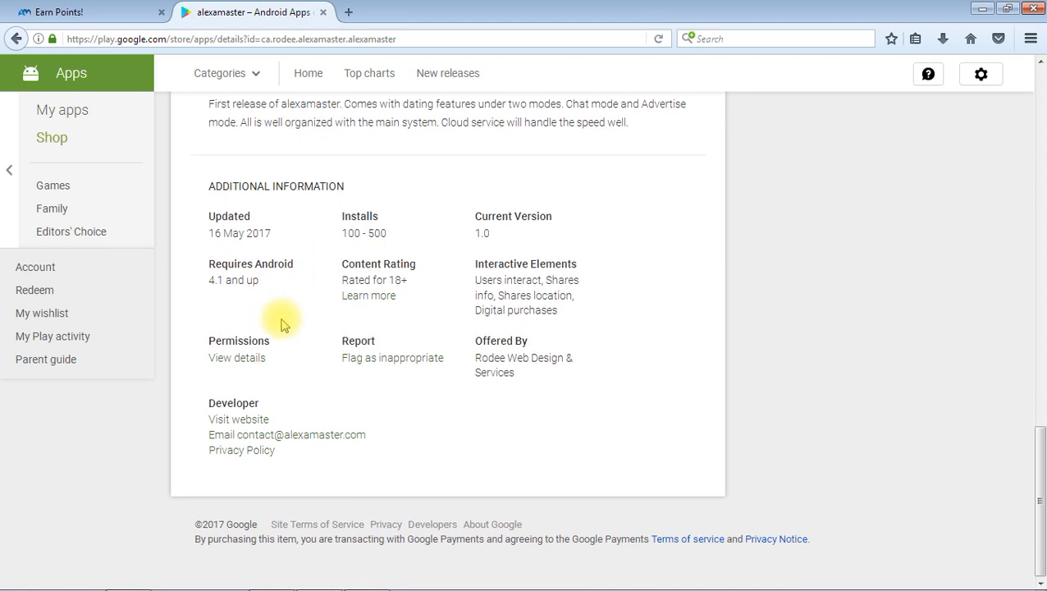
mouse_move(627, 416)
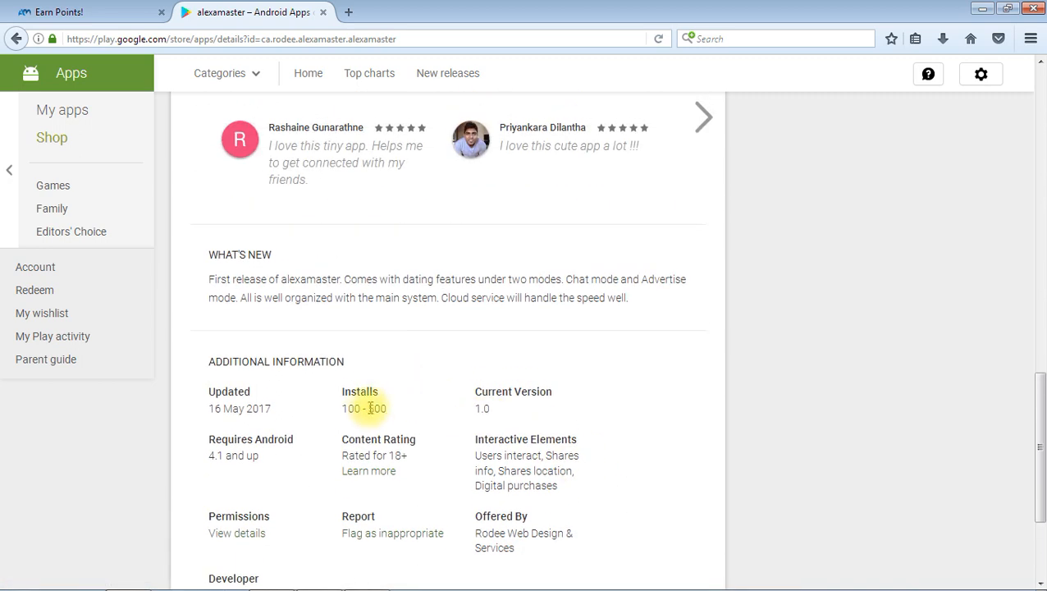
mouse_move(435, 393)
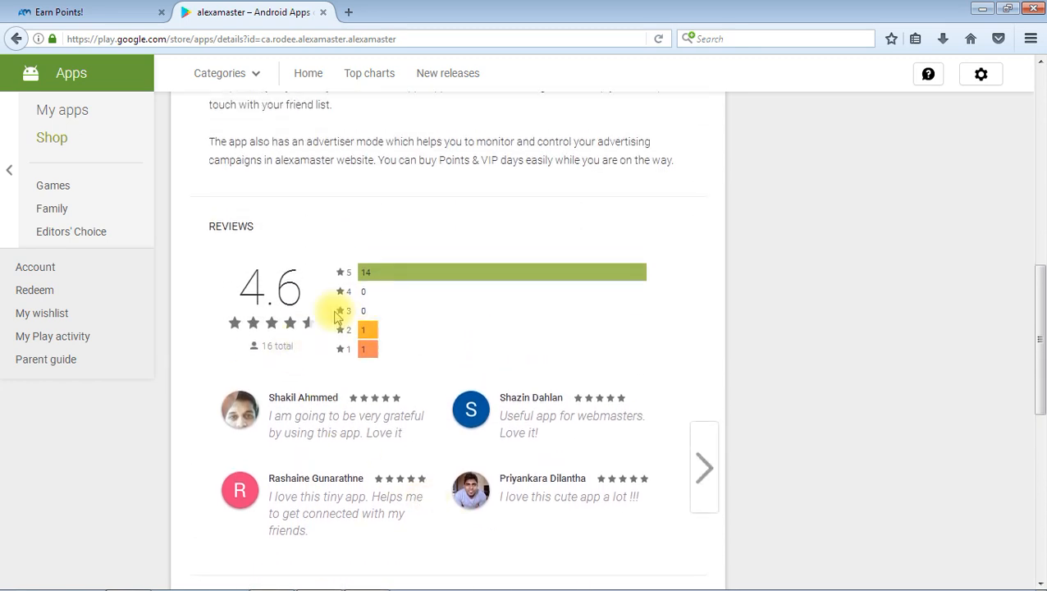
mouse_move(337, 345)
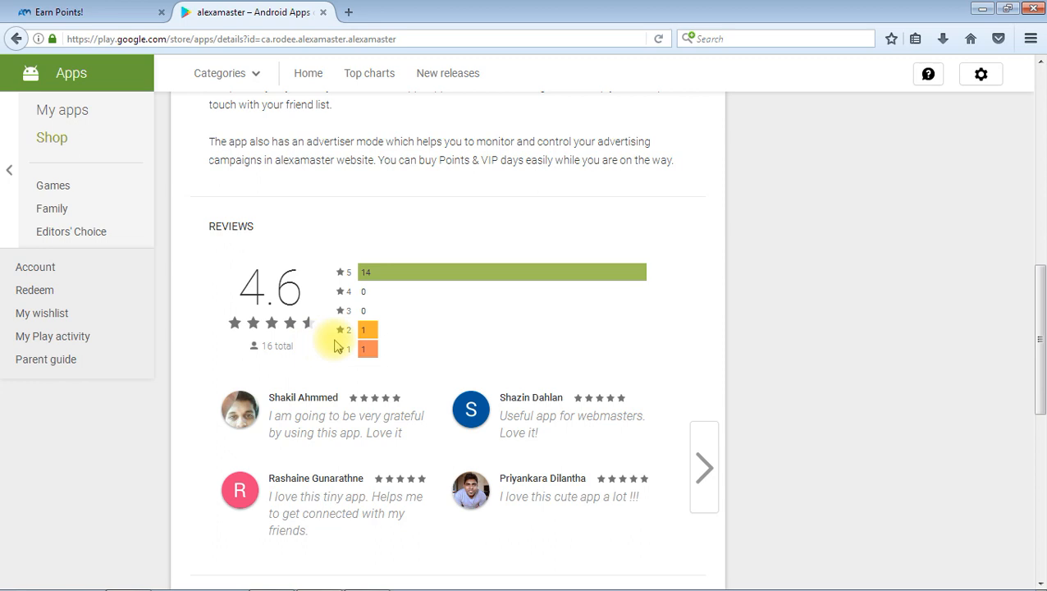
mouse_move(442, 404)
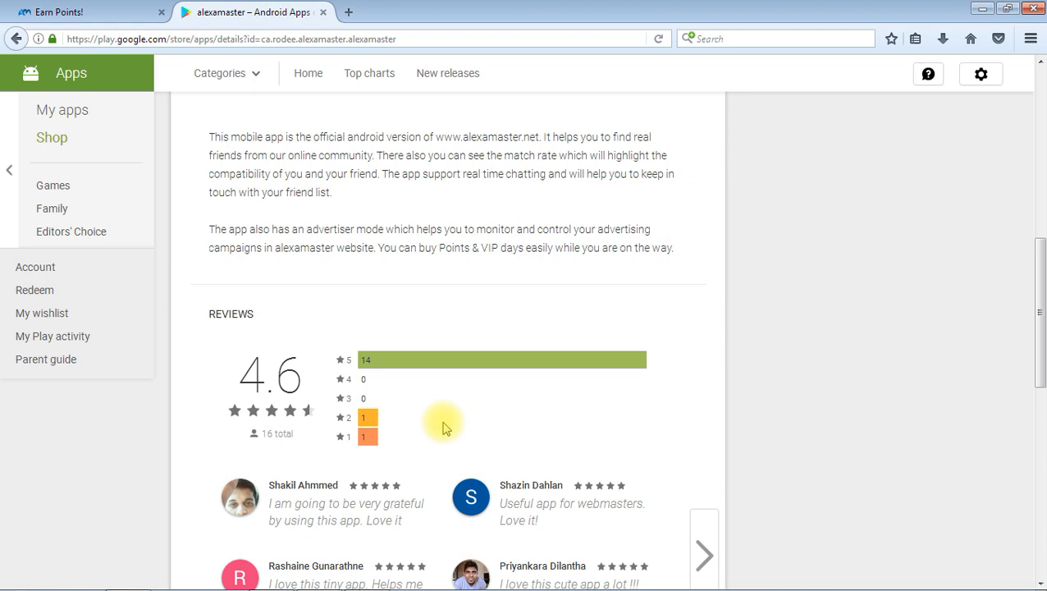
mouse_move(407, 440)
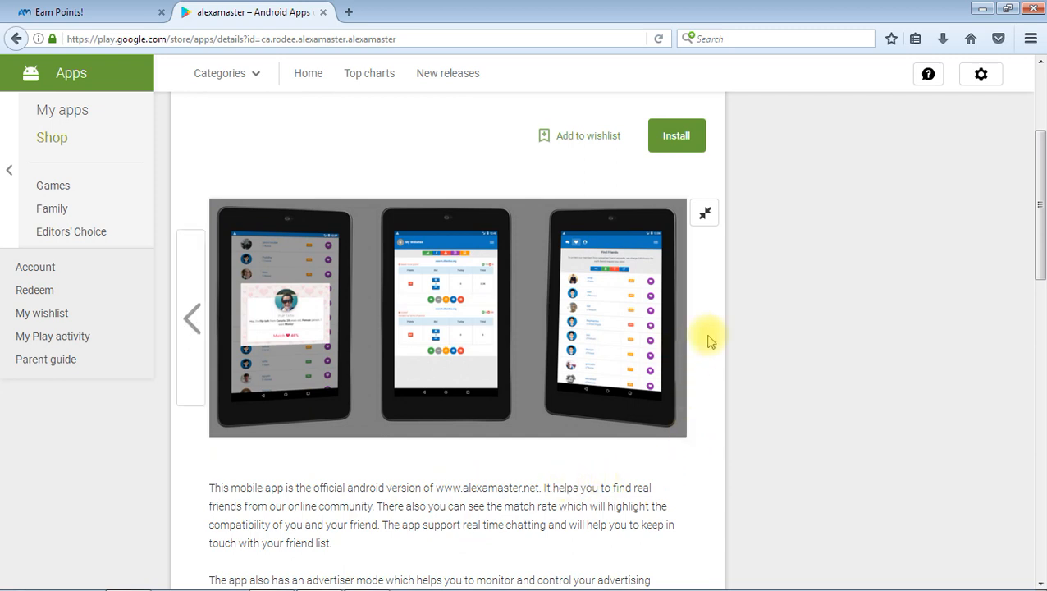
scroll(down, 3)
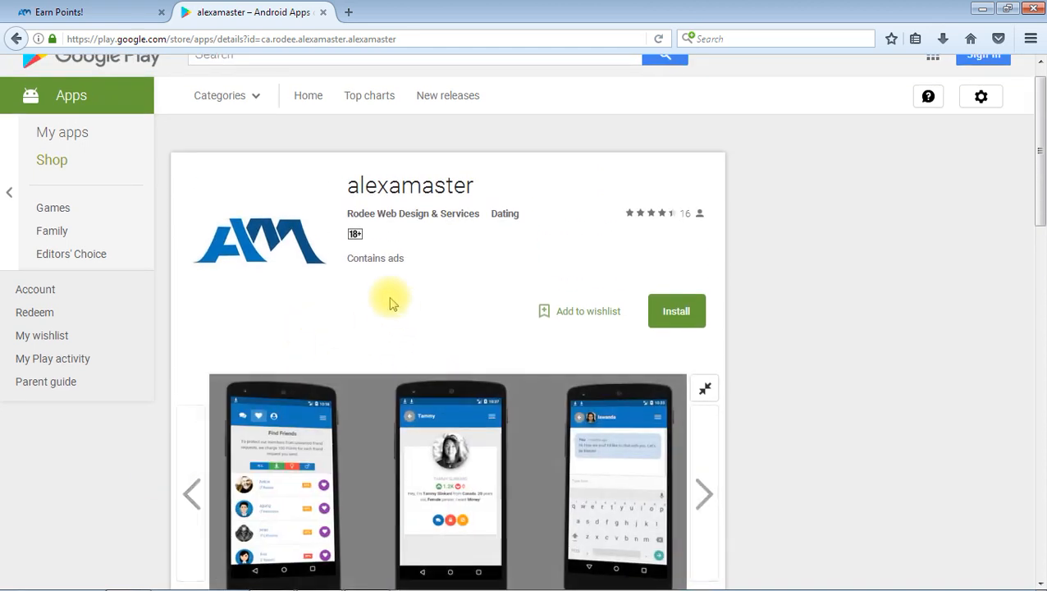
scroll(down, 3)
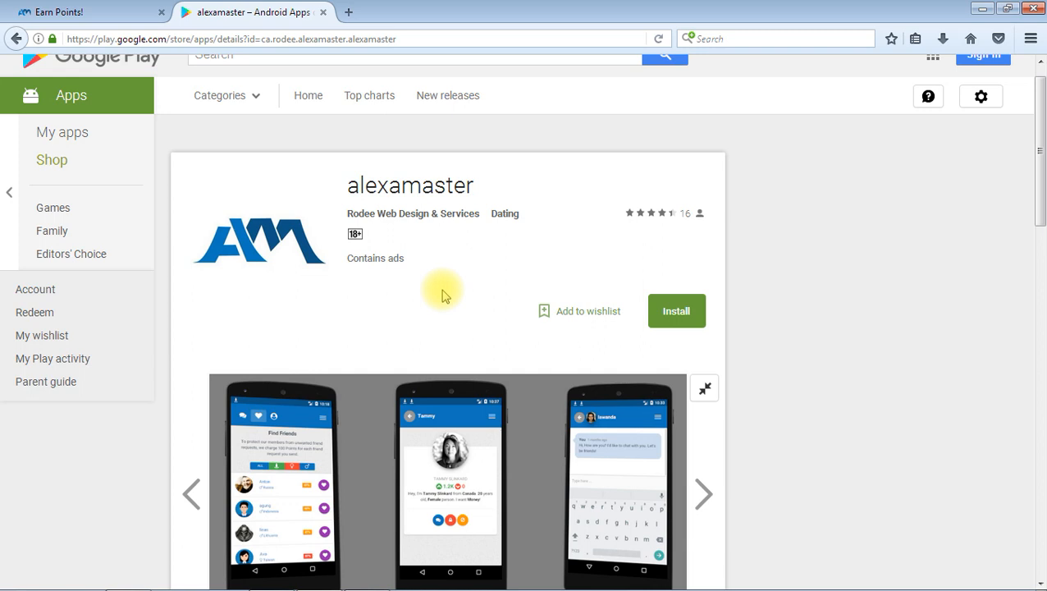
scroll(down, 3)
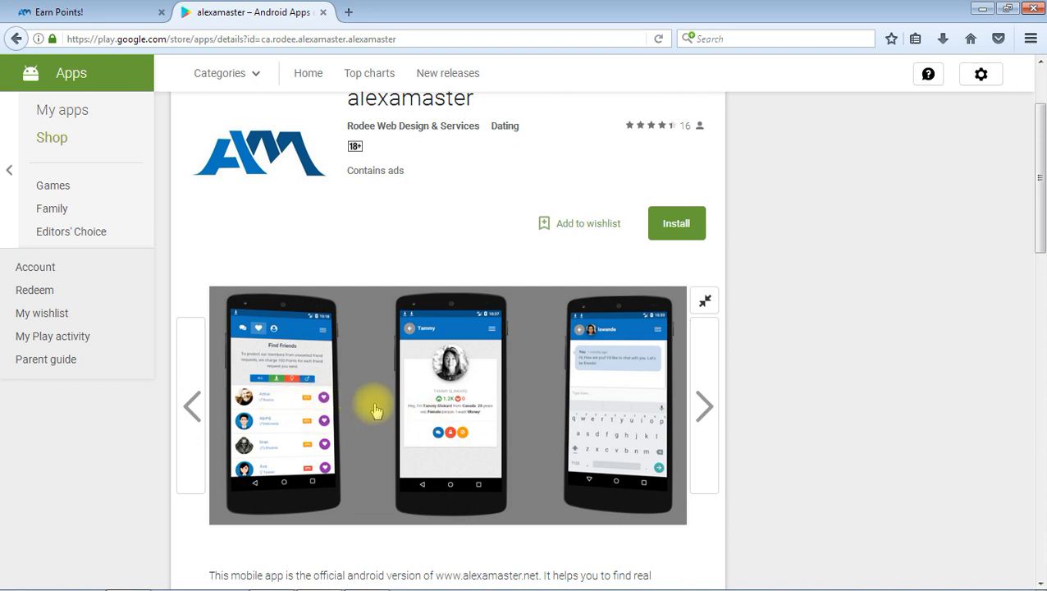
mouse_move(375, 410)
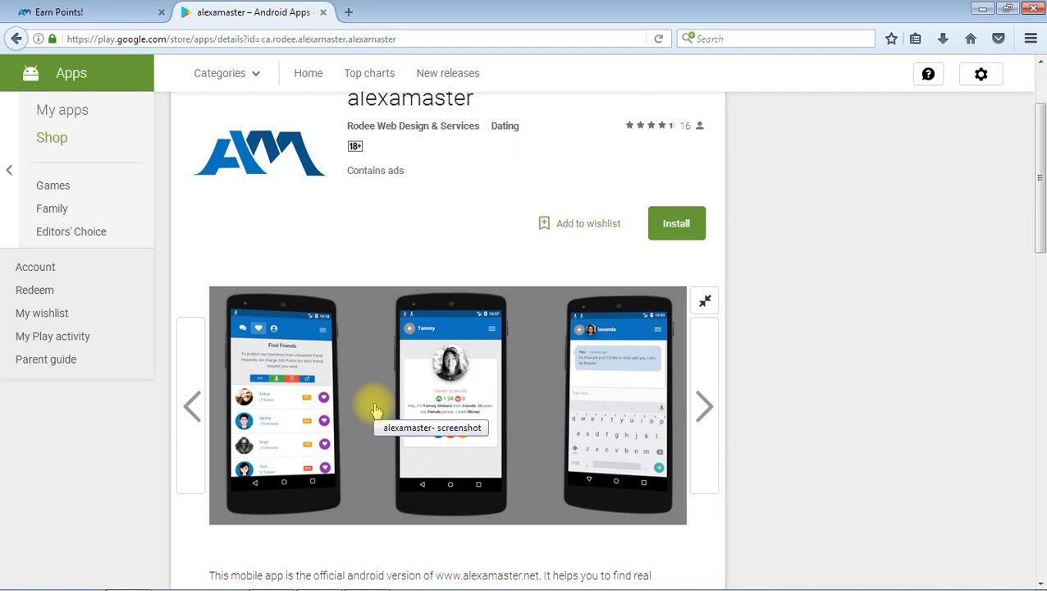
mouse_move(545, 466)
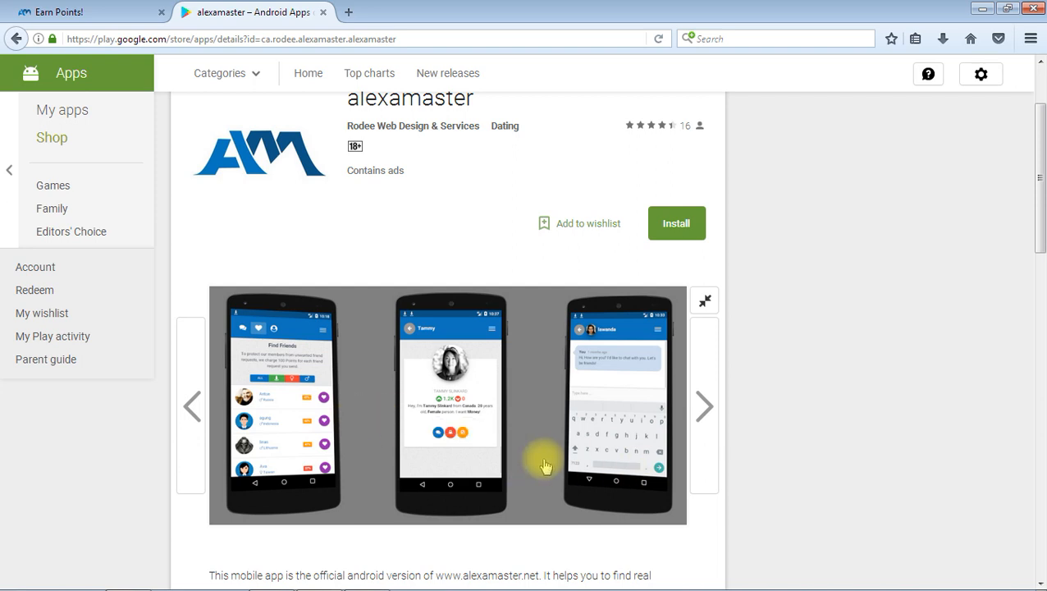
scroll(down, 3)
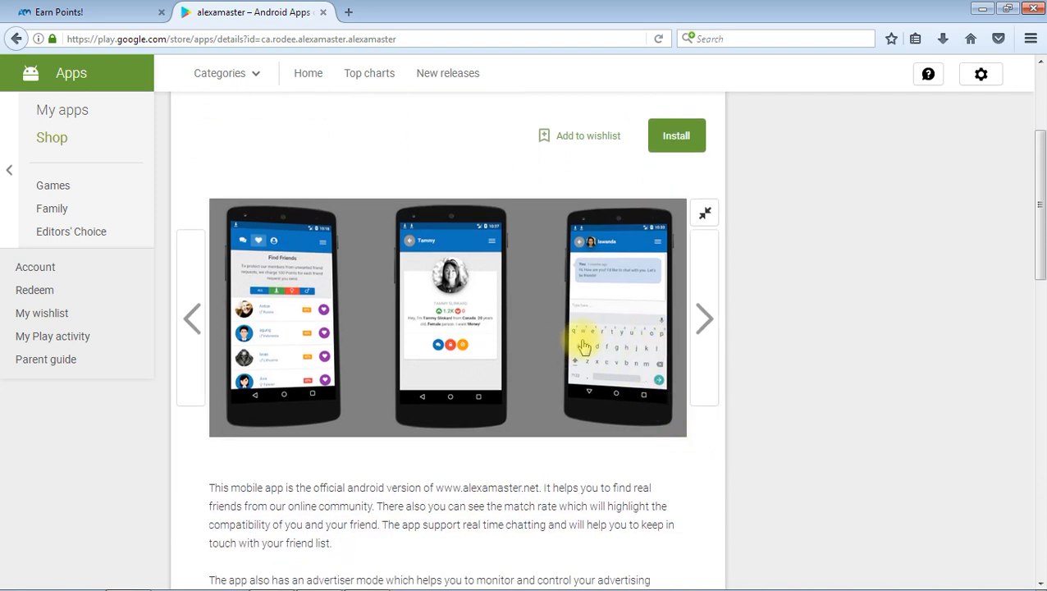
scroll(down, 3)
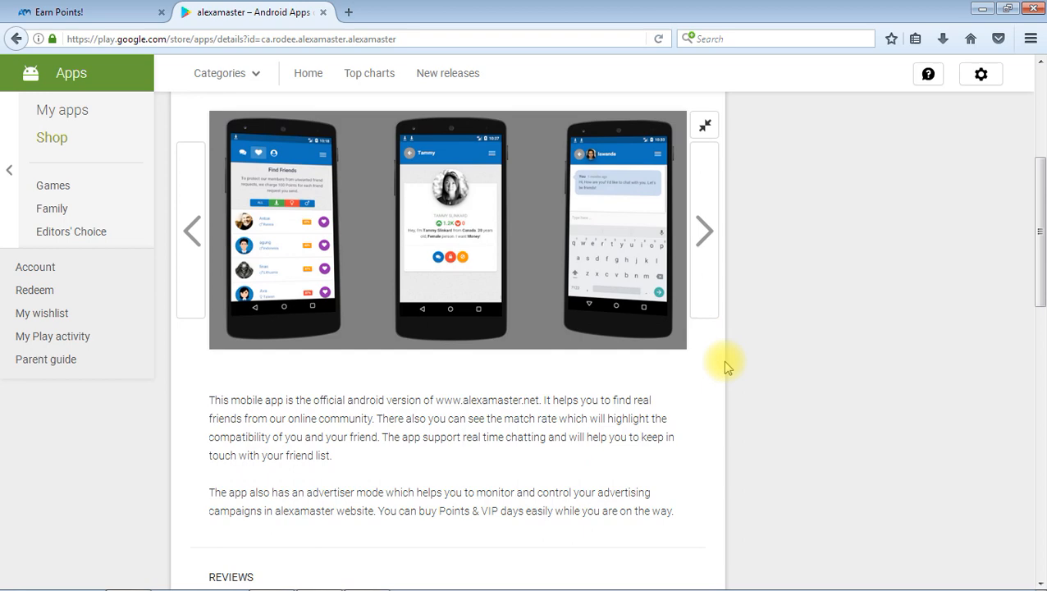
scroll(down, 3)
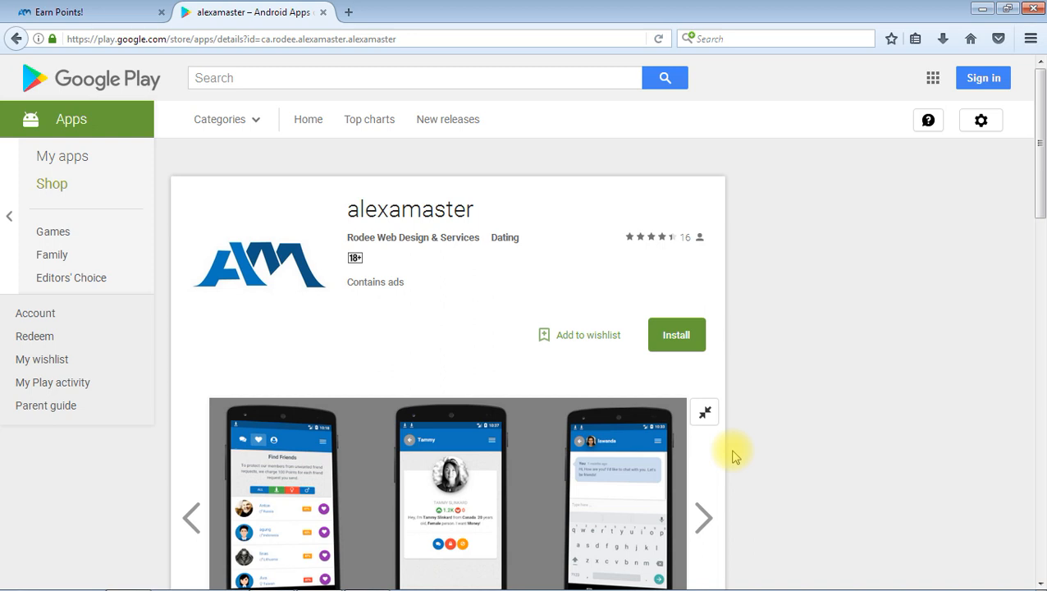
mouse_move(732, 456)
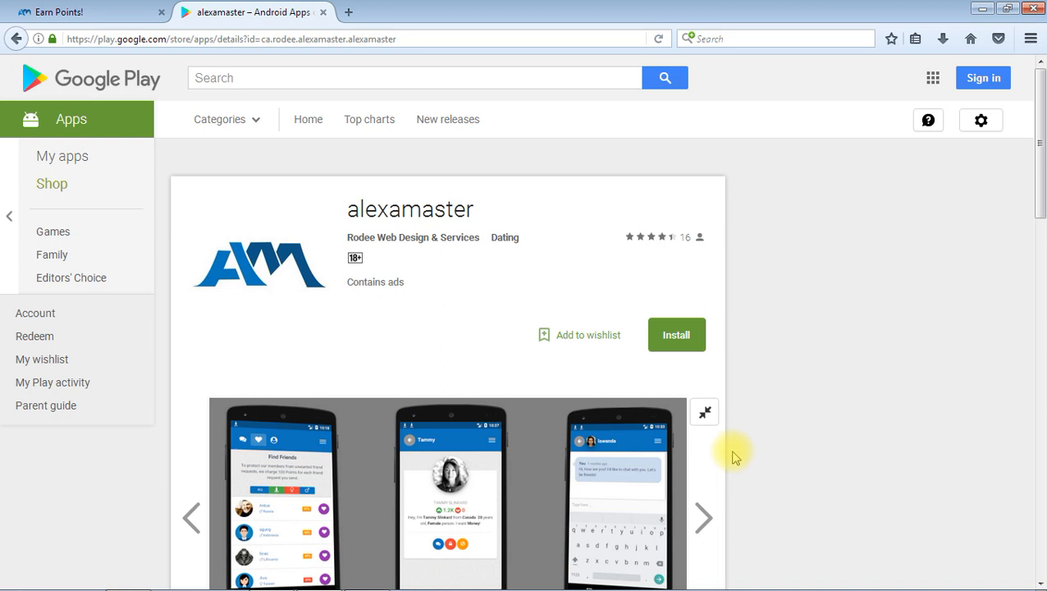
scroll(down, 3)
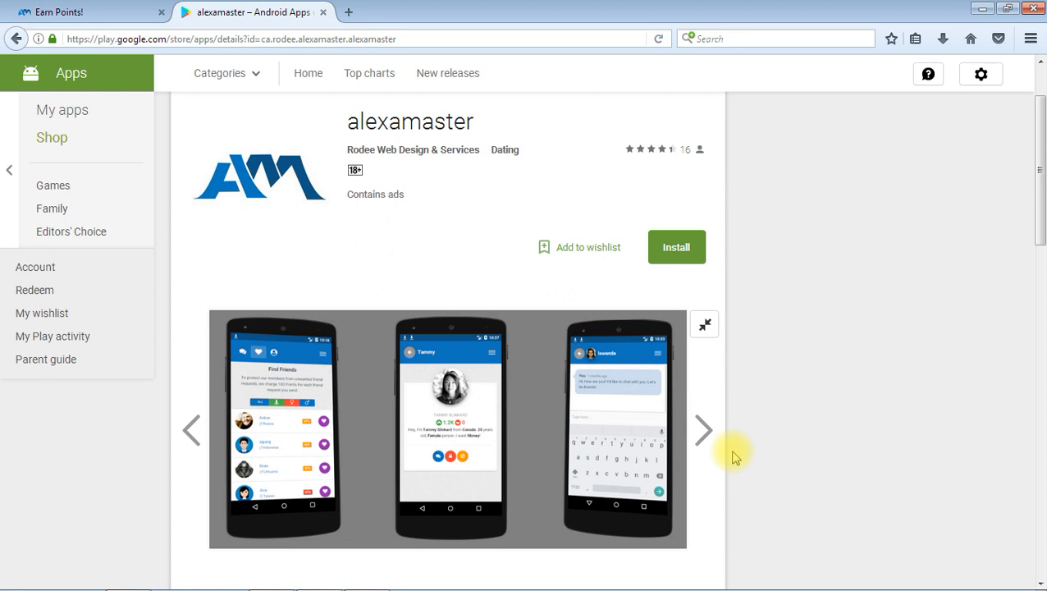
scroll(down, 3)
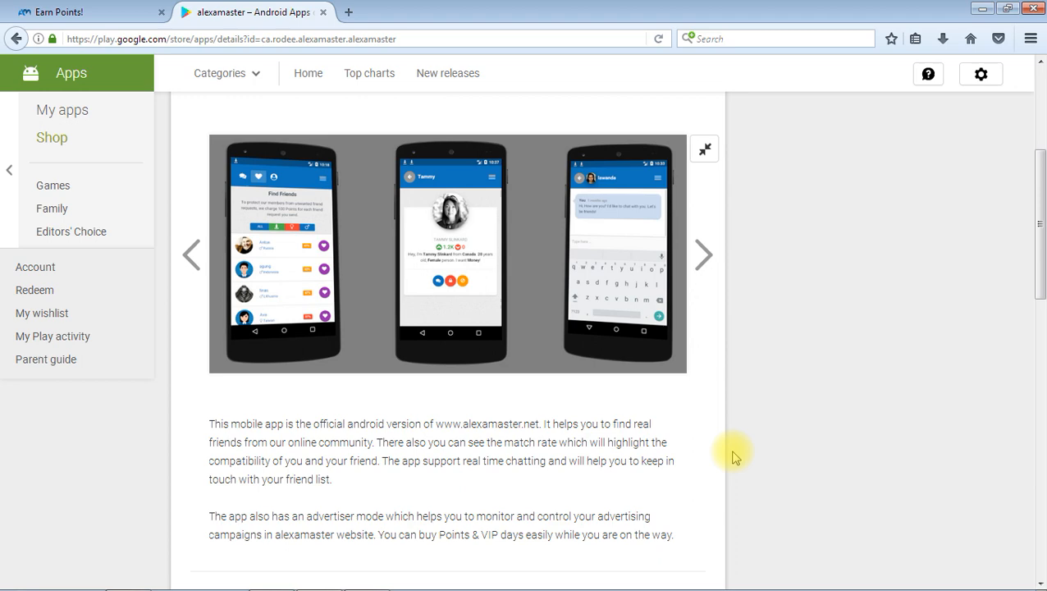
scroll(down, 3)
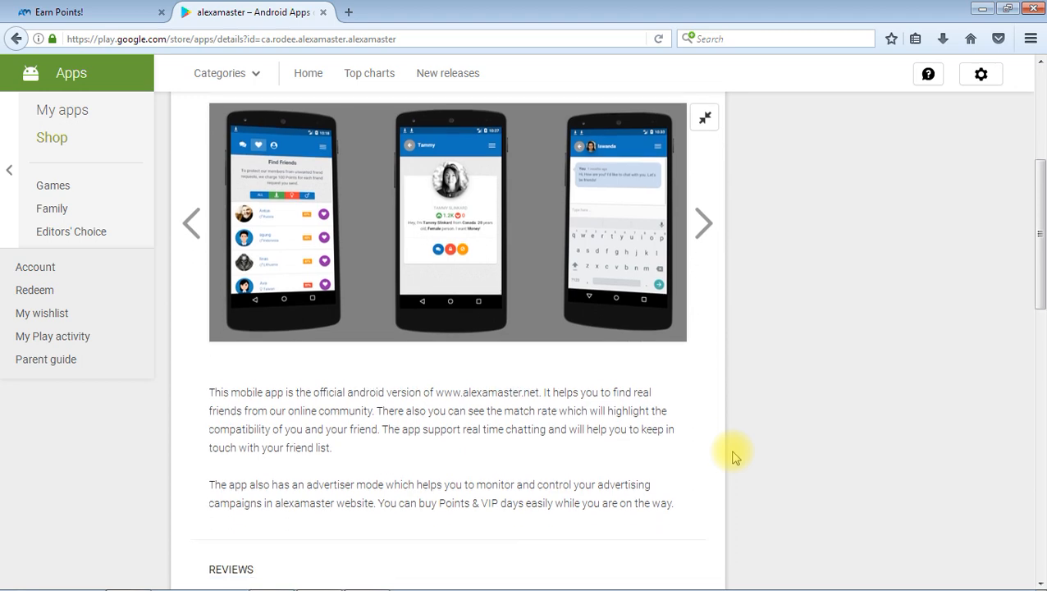
scroll(down, 3)
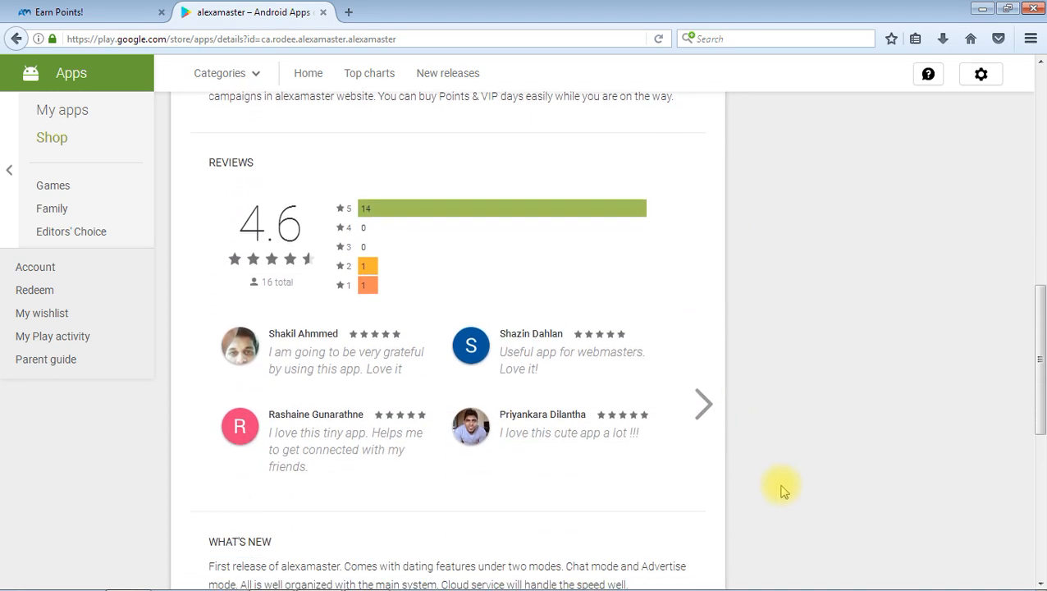
scroll(down, 3)
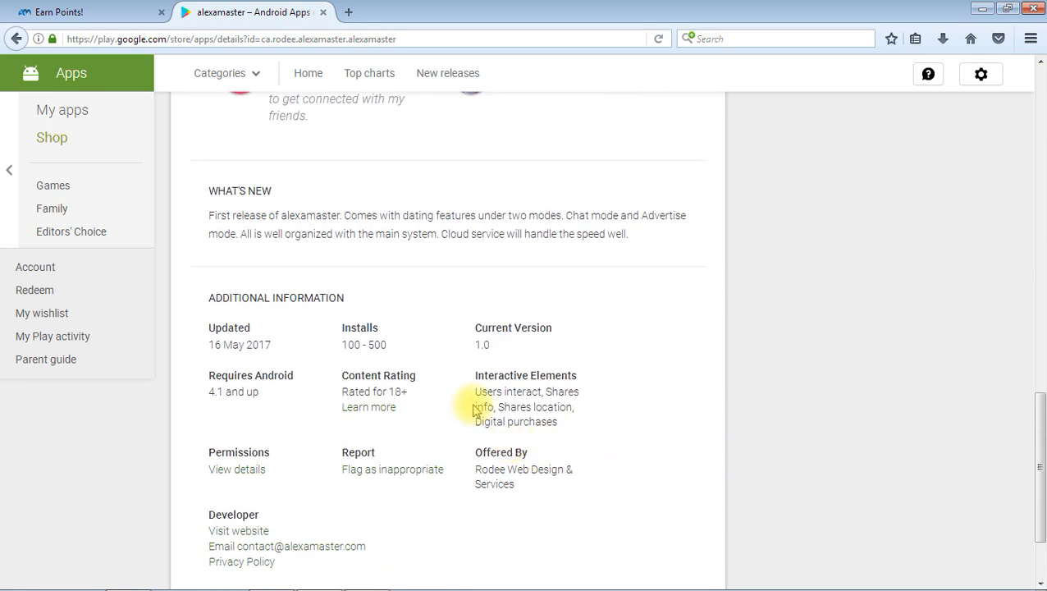
mouse_move(867, 430)
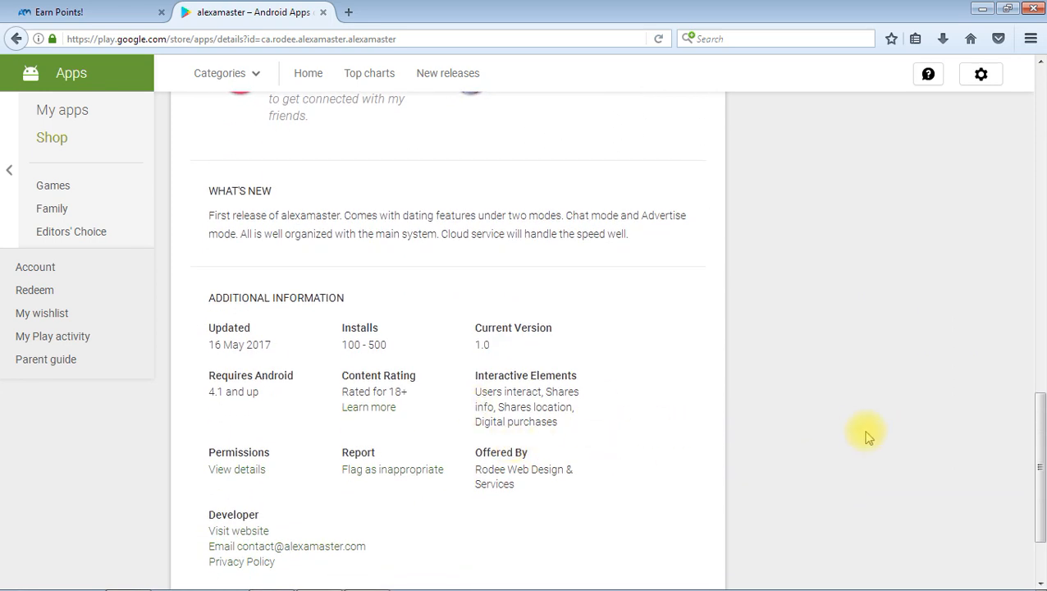
scroll(down, 3)
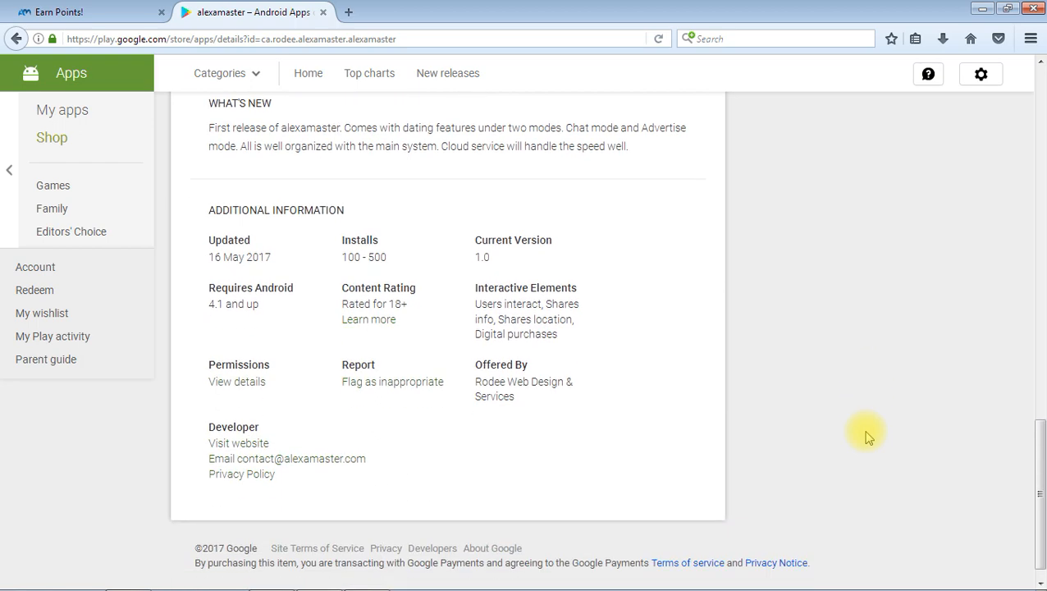
scroll(up, 3)
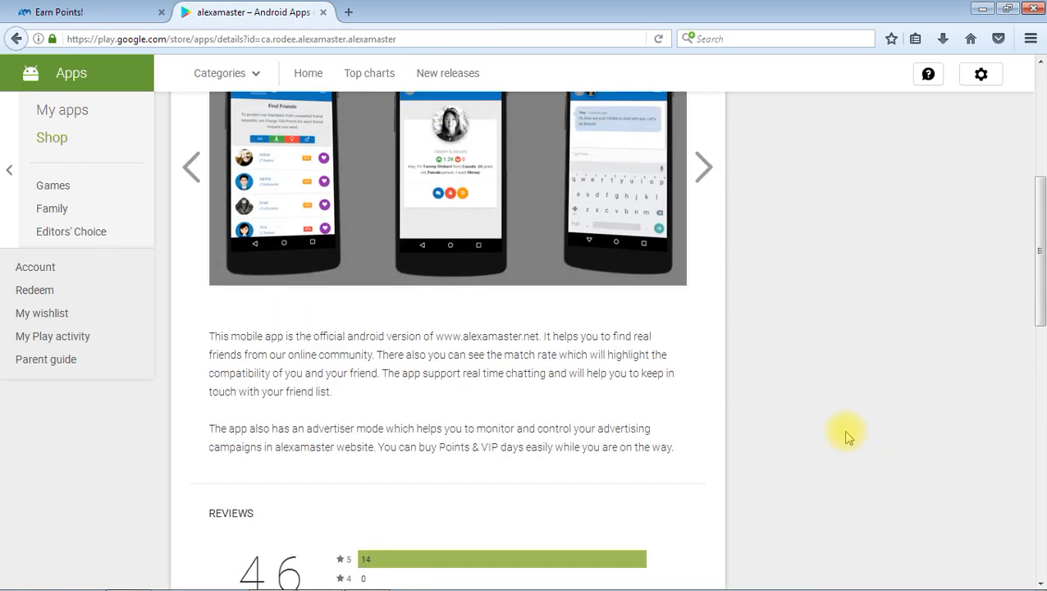
scroll(up, 3)
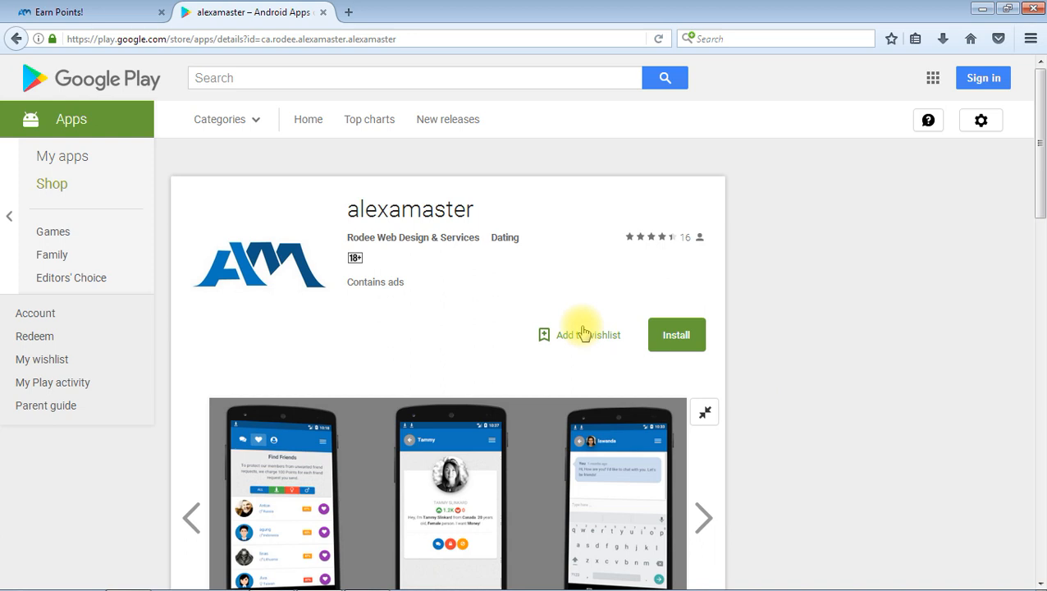
mouse_move(529, 277)
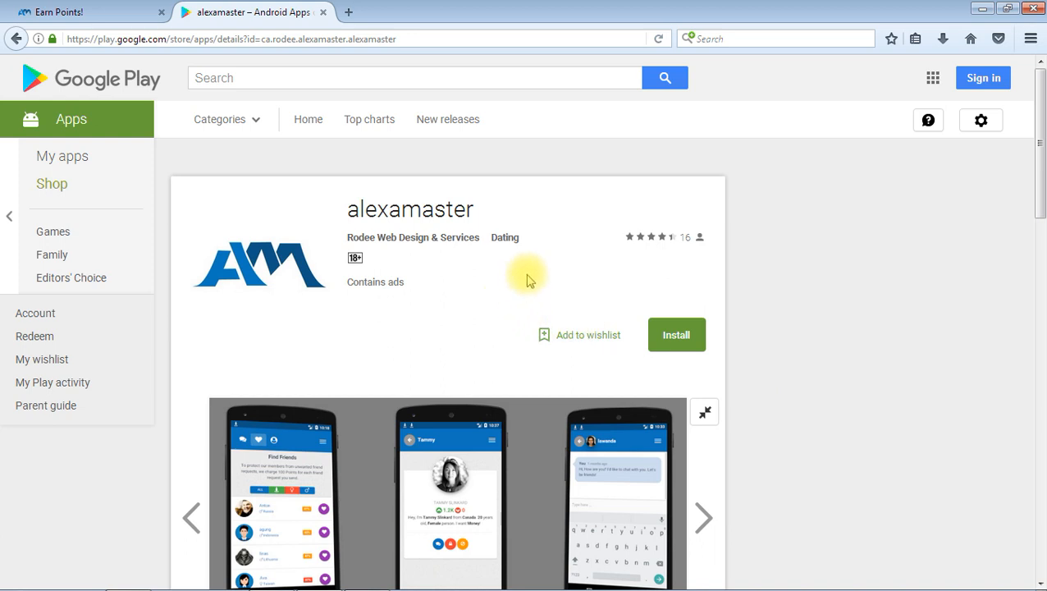